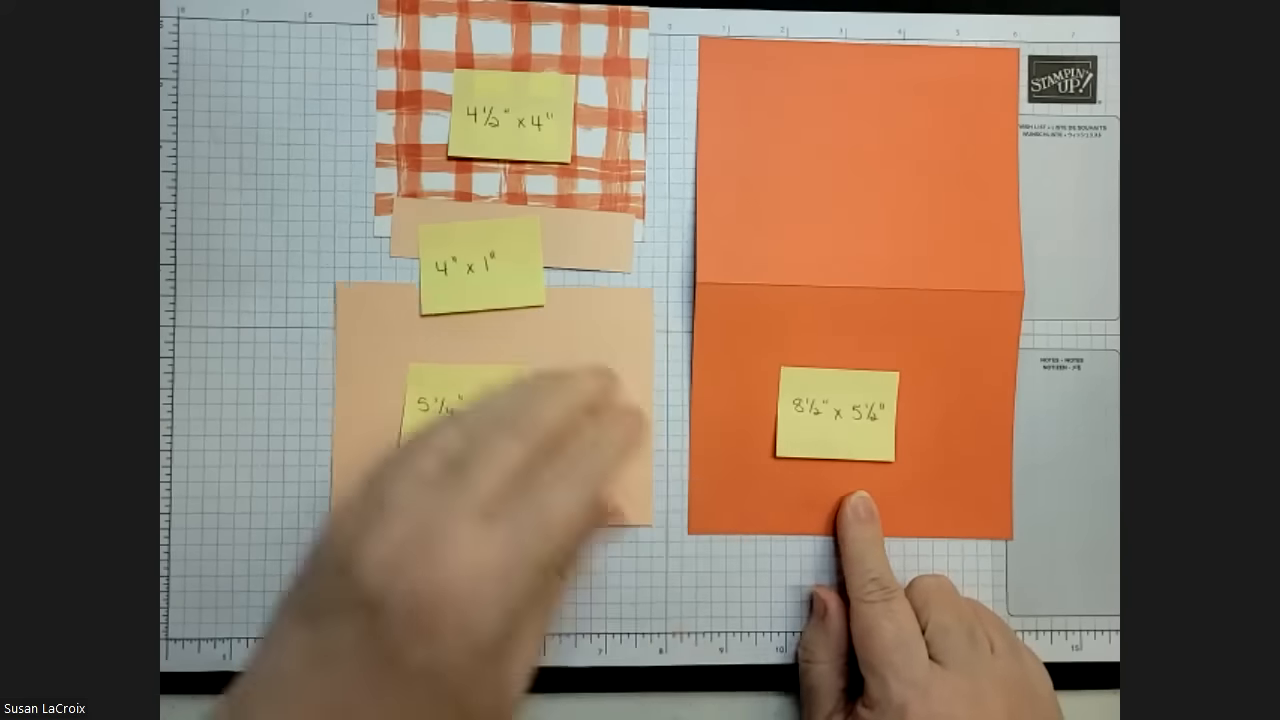
left_click_drag(500, 100, 850, 420)
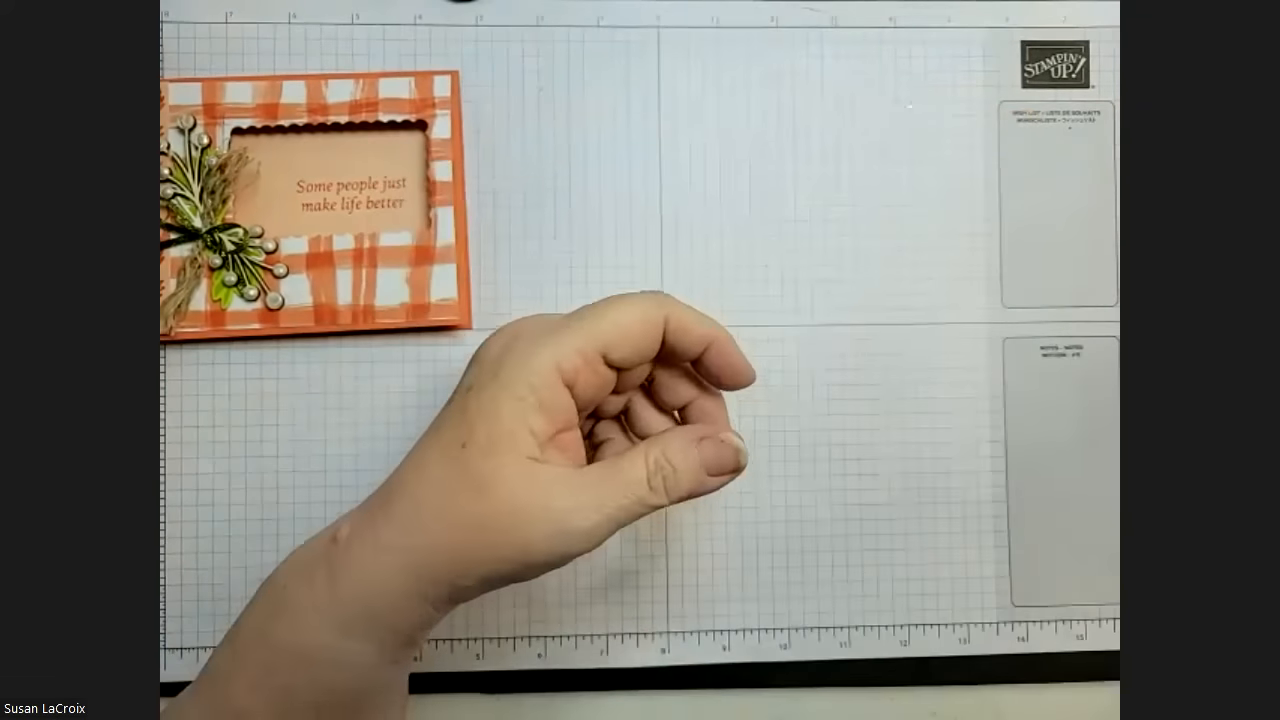
left_click_drag(300, 200, 660, 300)
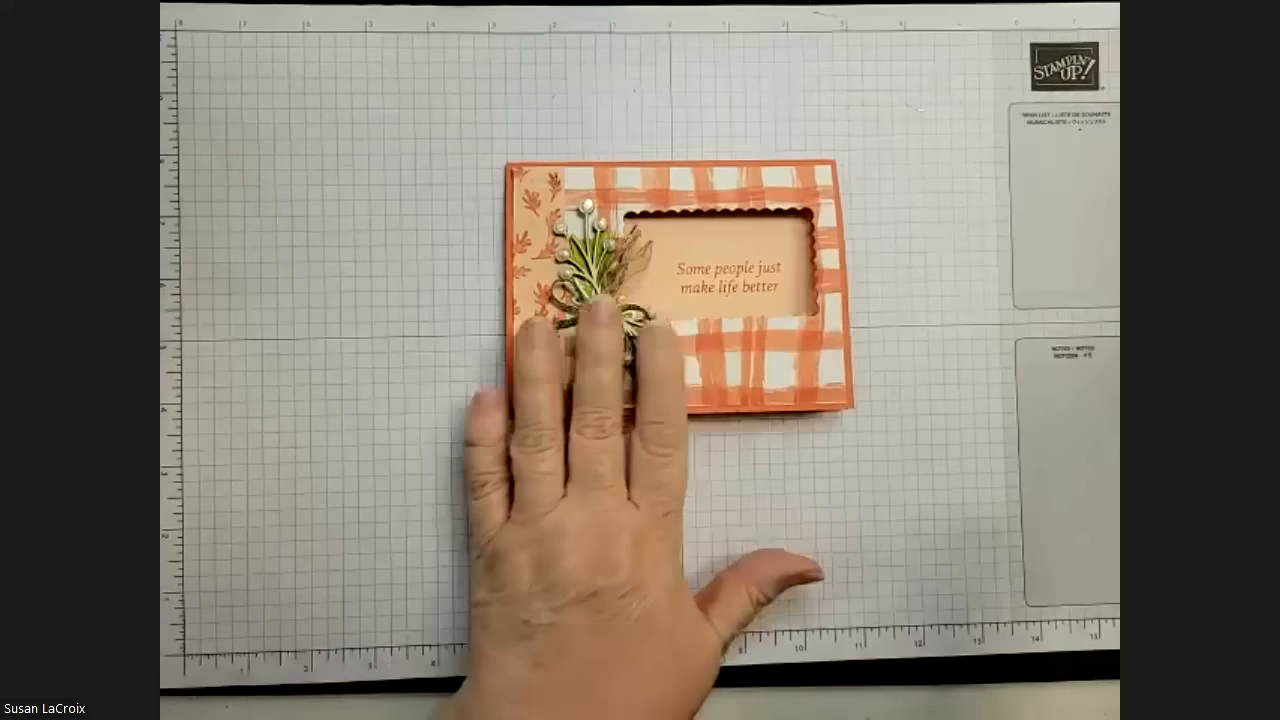